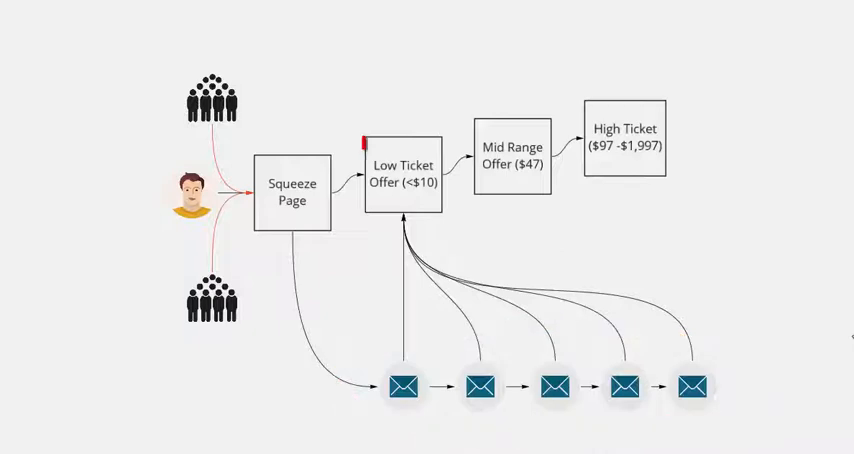
Draw a red highlight rectangle around the Low Ticket Offer box.
click(401, 183)
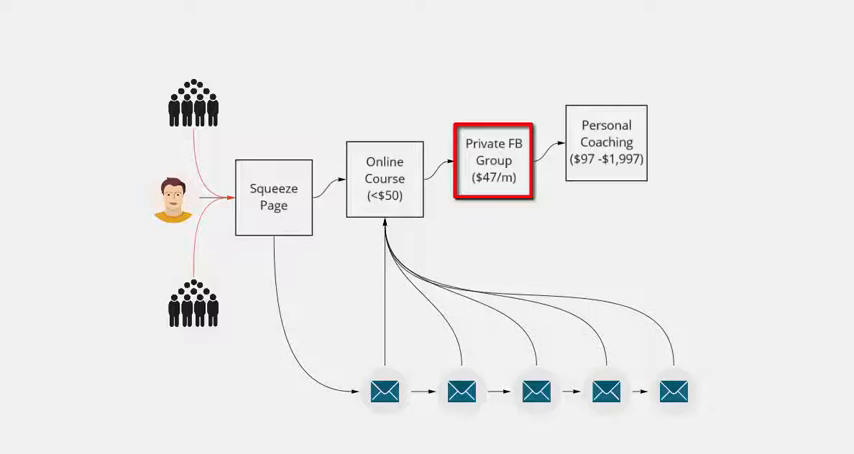
Label offers Online Course (<$50), Private FB Group ($47/m), Personal Coaching; highlight Online Course red.
click(606, 155)
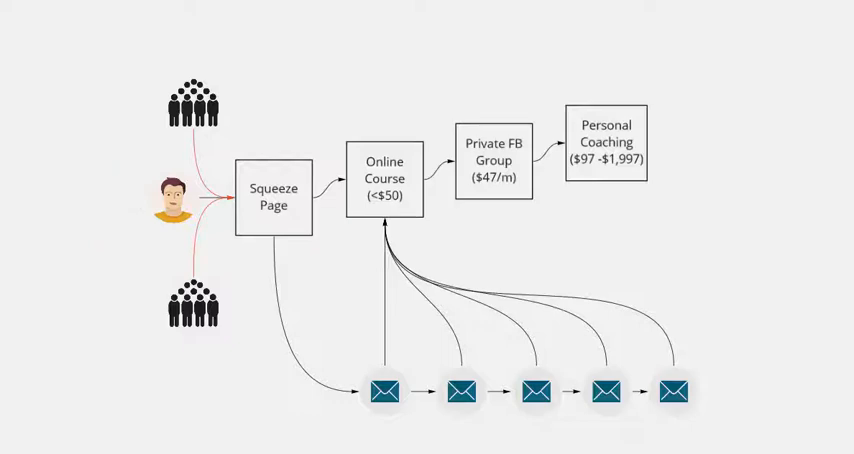
drag(260, 120, 560, 60)
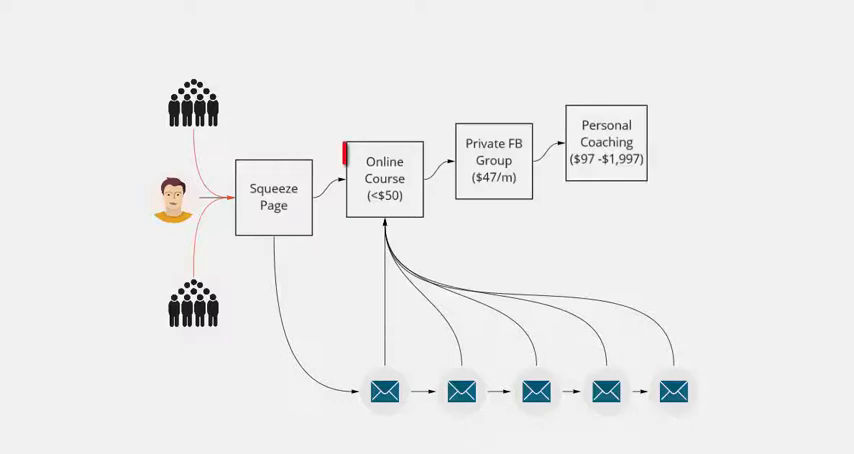
click(386, 182)
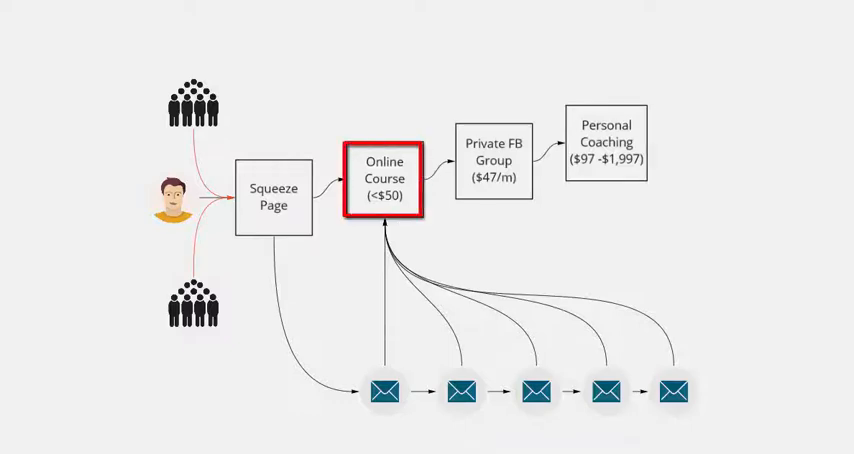